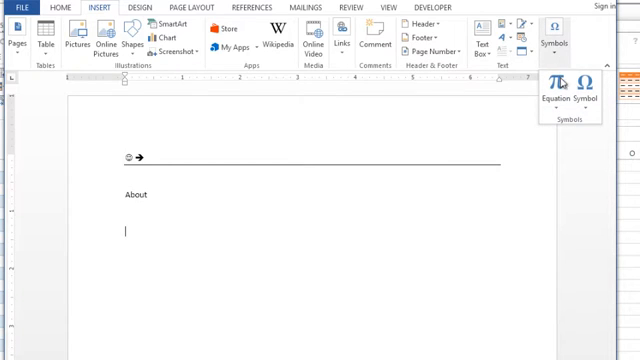
# Insert an empty equation placeholder on the line below 'About'
pyautogui.click(548, 40)
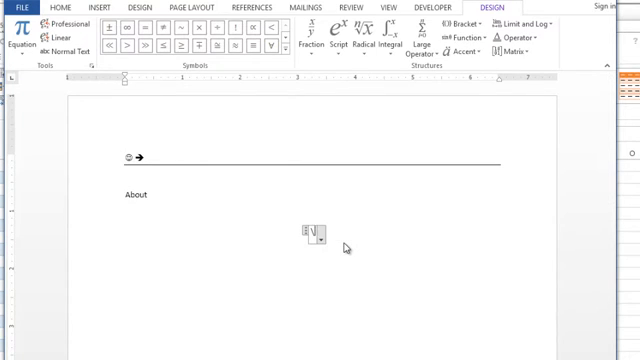
# Enter '\Omeg' in the equation before removing it from the document
pyautogui.write('\\Omeg')
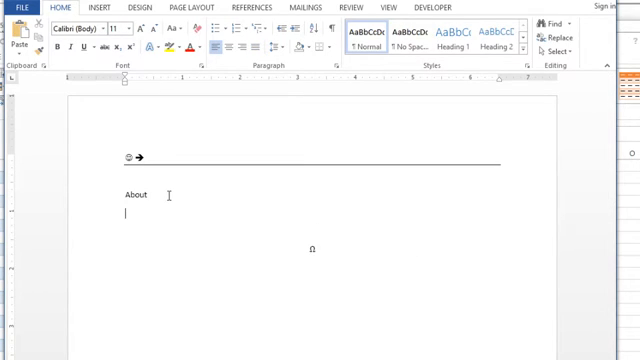
pyautogui.write('\\Omega')
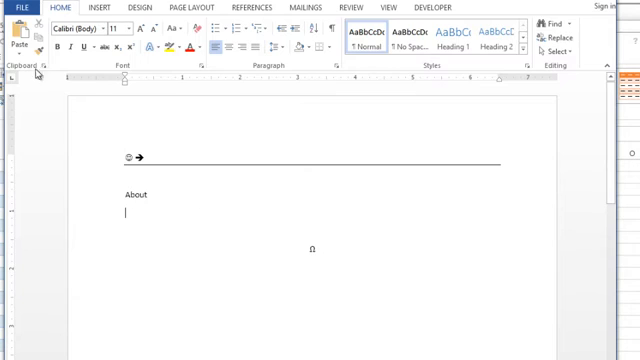
pyautogui.click(18, 10)
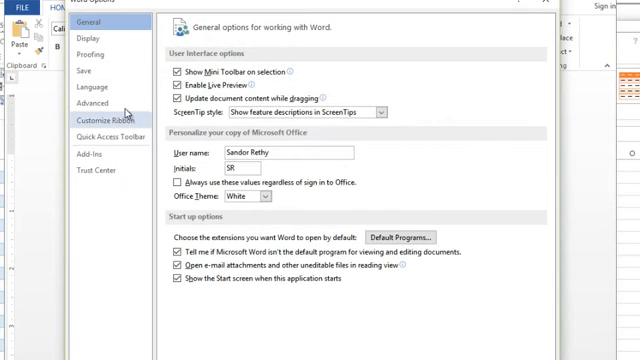
# Reach the Proofing settings on the way to Math AutoCorrect
pyautogui.click(72, 72)
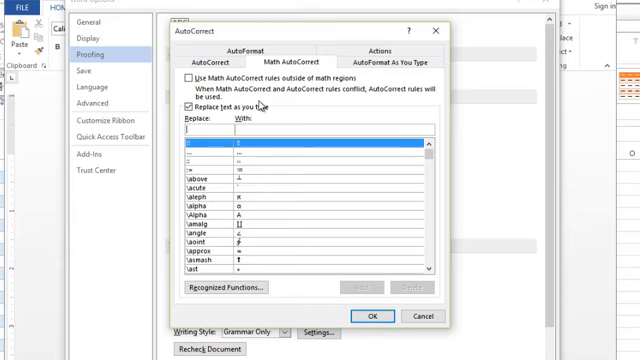
pyautogui.moveTo(430, 272)
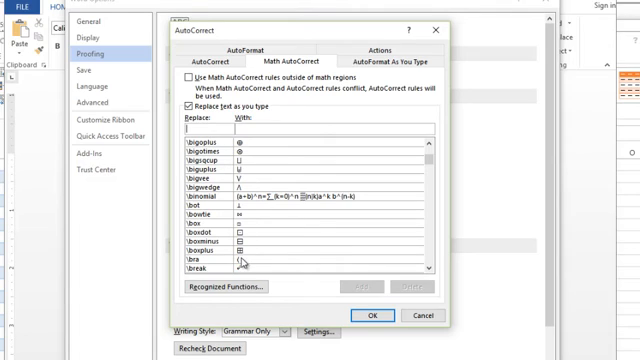
pyautogui.moveTo(244, 260)
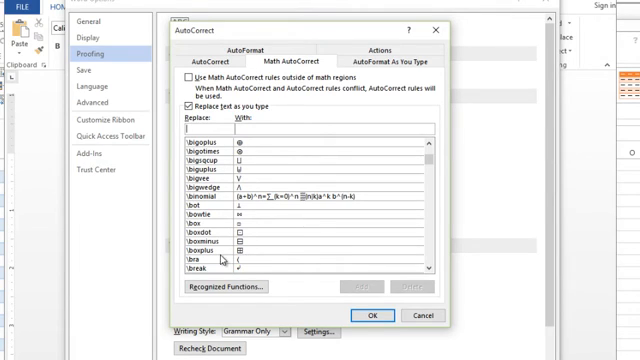
pyautogui.moveTo(284, 256)
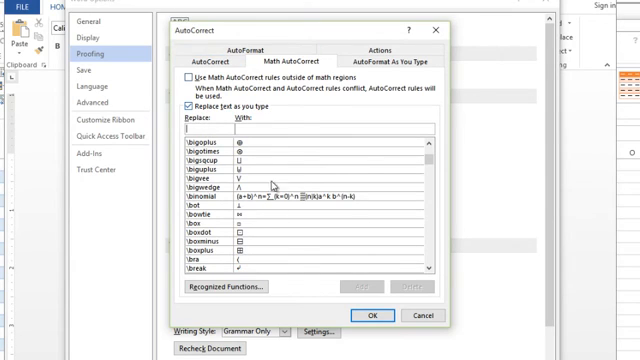
pyautogui.moveTo(300, 236)
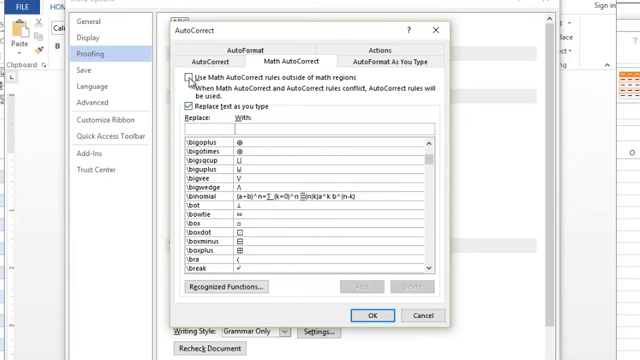
# Enable 'Use Math AutoCorrect rules outside of math regions' and confirm the dialogs
pyautogui.click(192, 78)
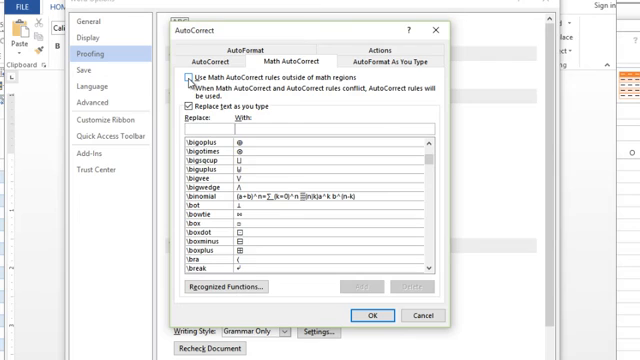
pyautogui.click(192, 78)
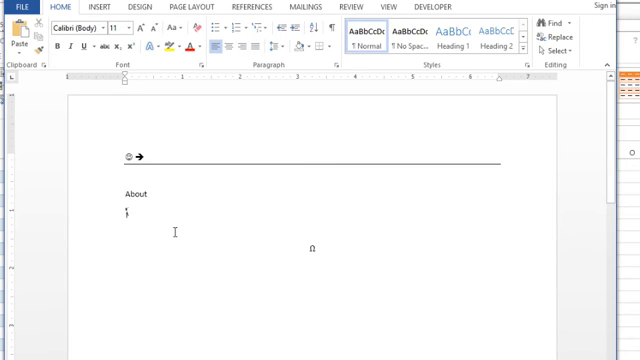
# Write '\Omega' followed by a space so it autocorrects to Ω in normal text
pyautogui.write('\\Omega')
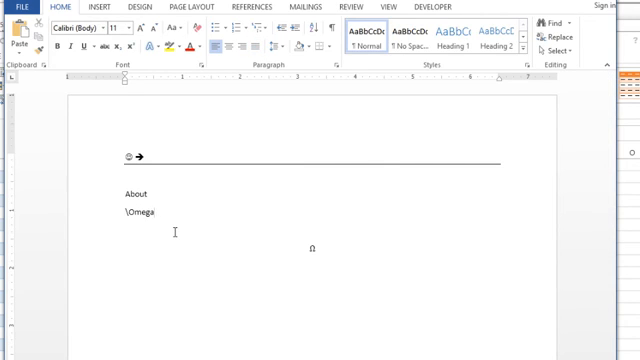
pyautogui.press('space')
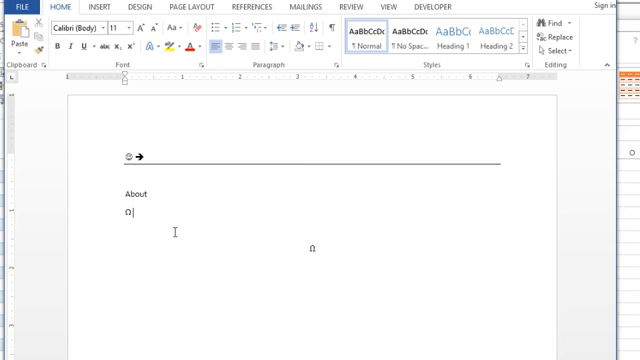